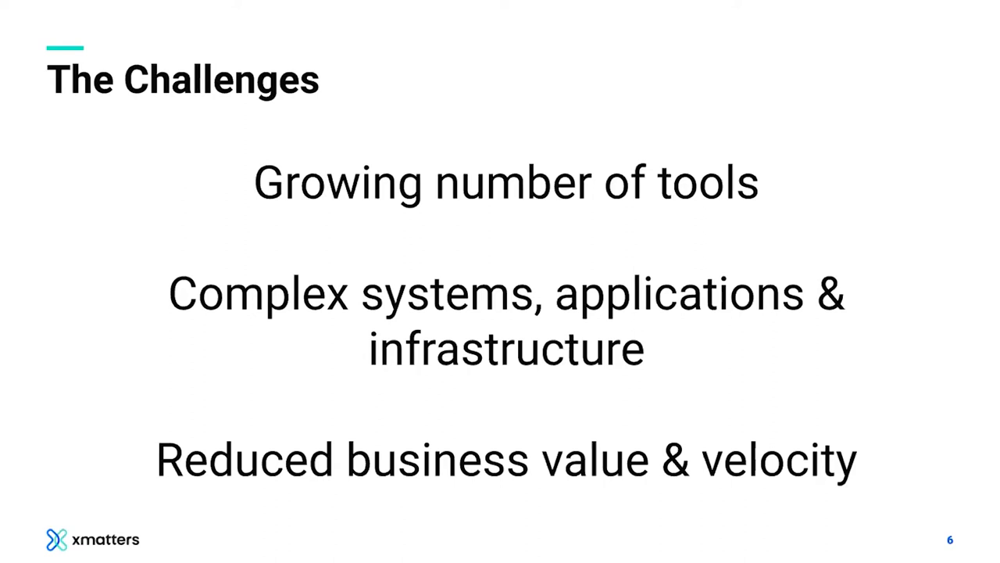
Open the prod-checkout-30 incident and list its three active alerts.
key(Right)
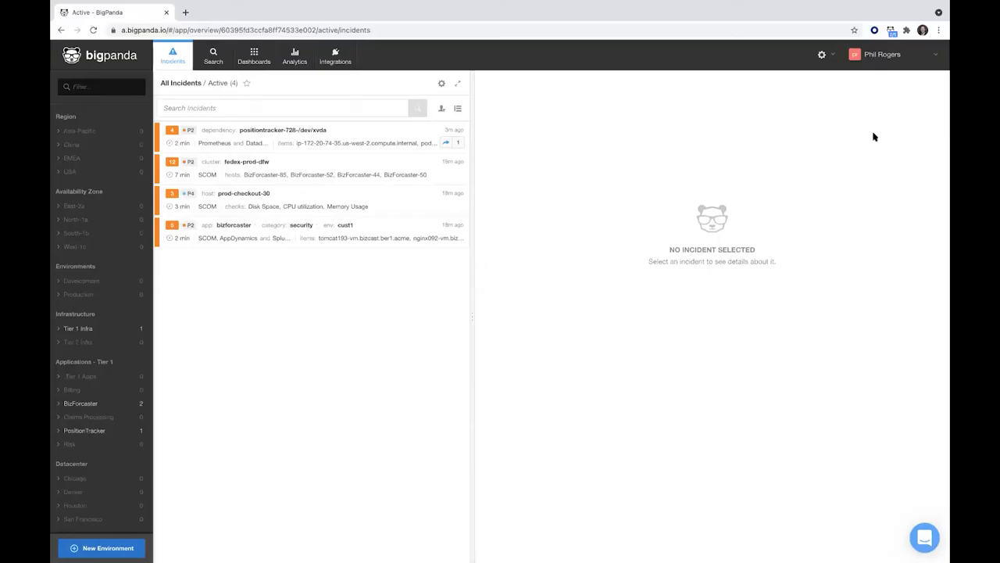
mouse_move(534, 198)
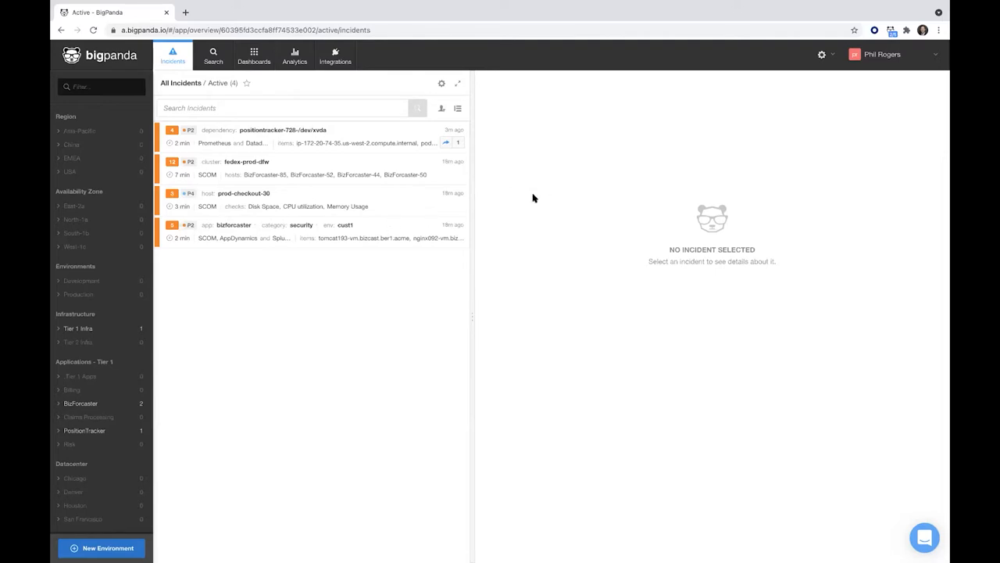
mouse_move(312, 193)
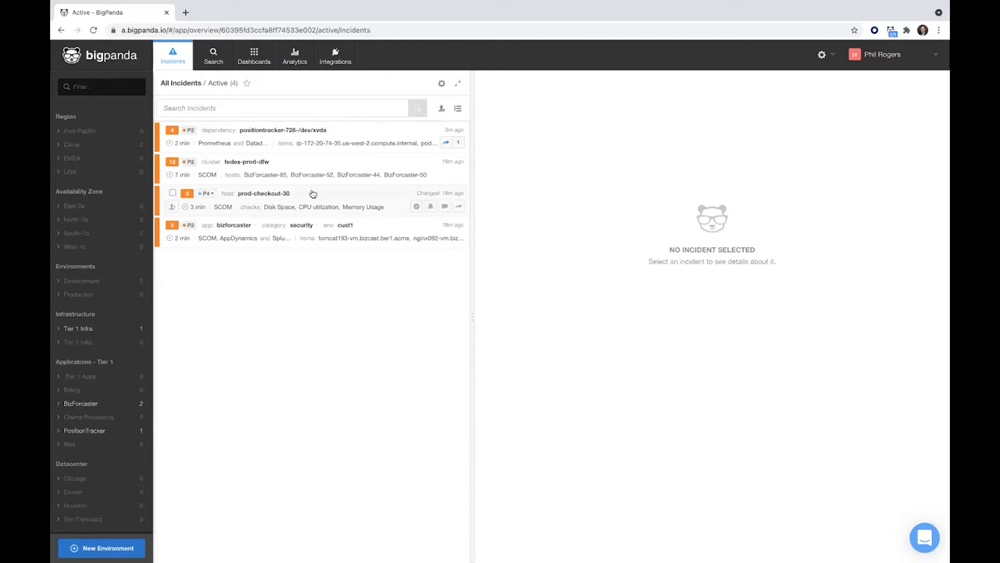
mouse_move(222, 295)
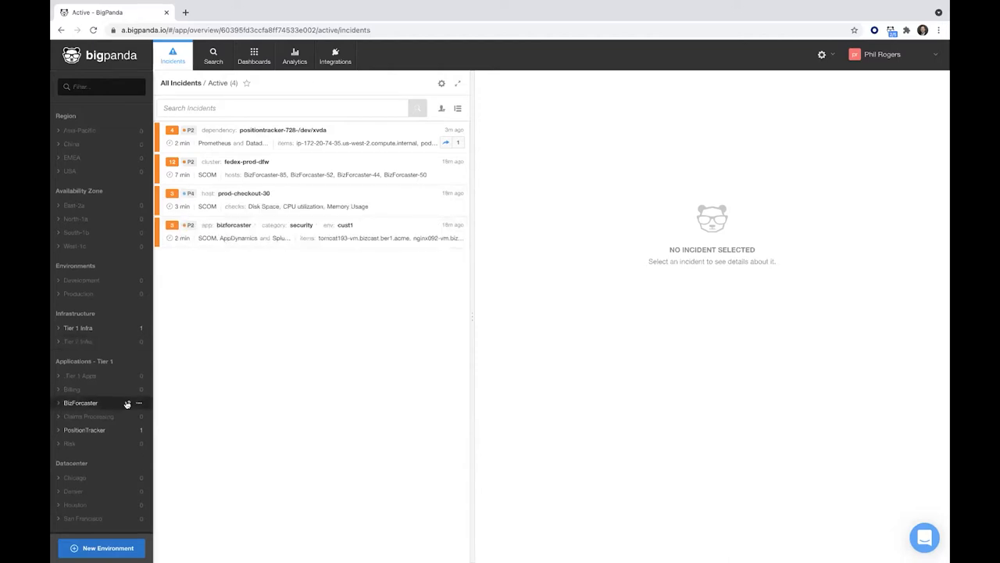
scroll(down, 3)
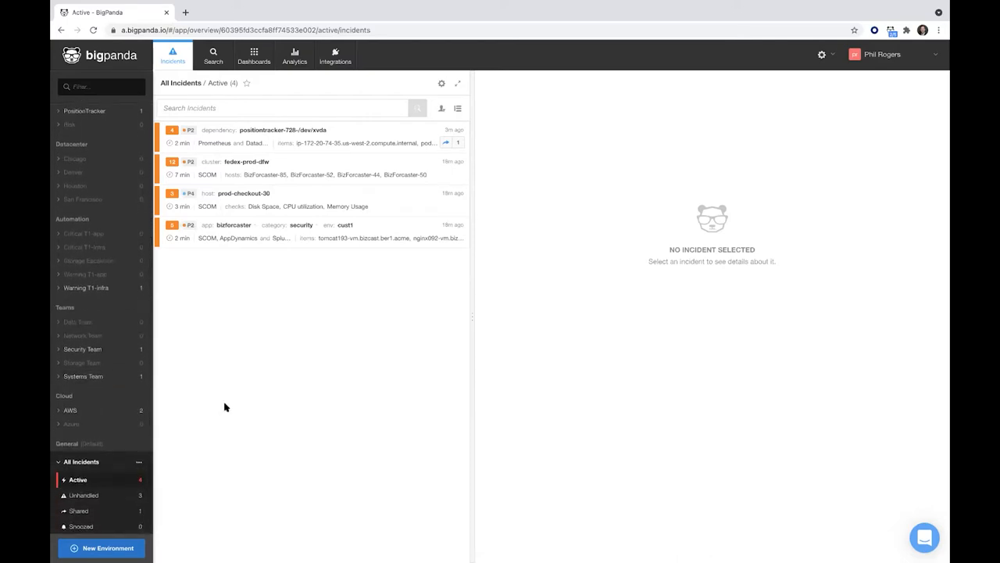
mouse_move(113, 348)
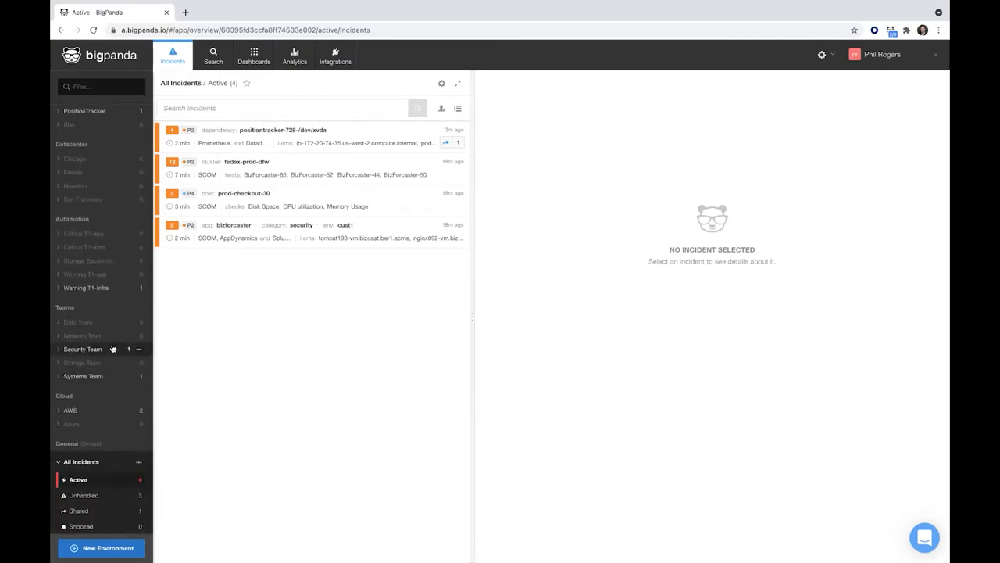
scroll(down, 3)
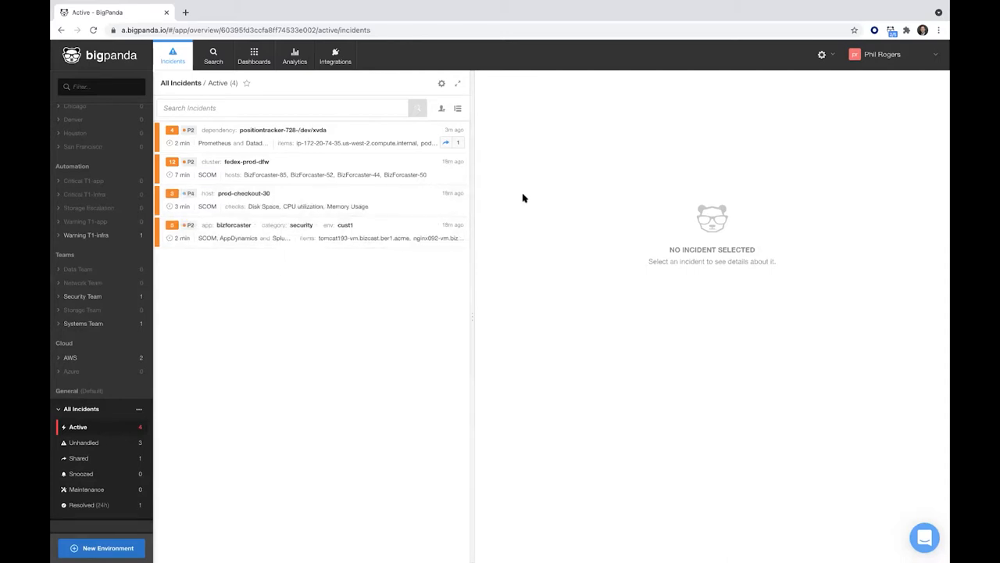
mouse_move(505, 200)
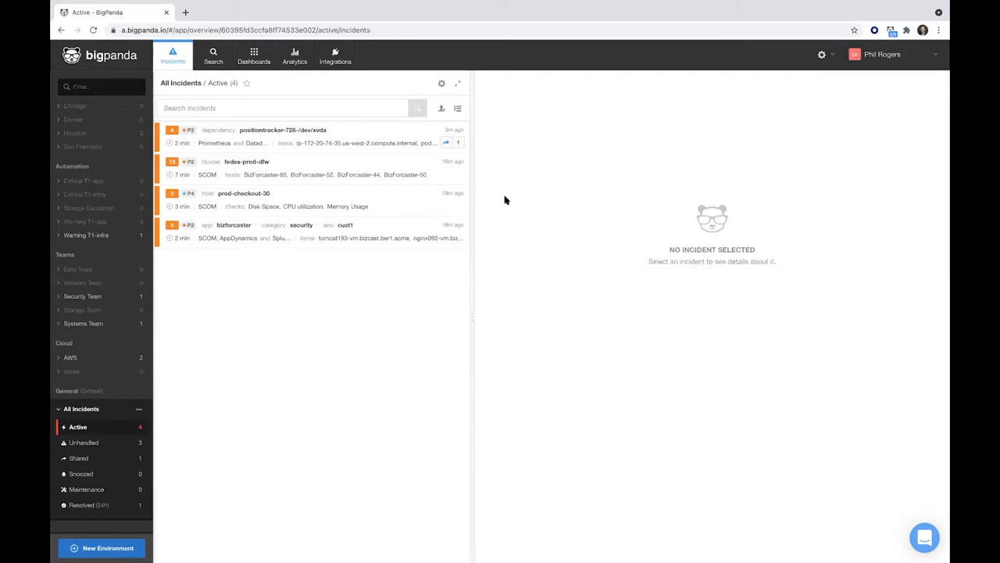
mouse_move(261, 198)
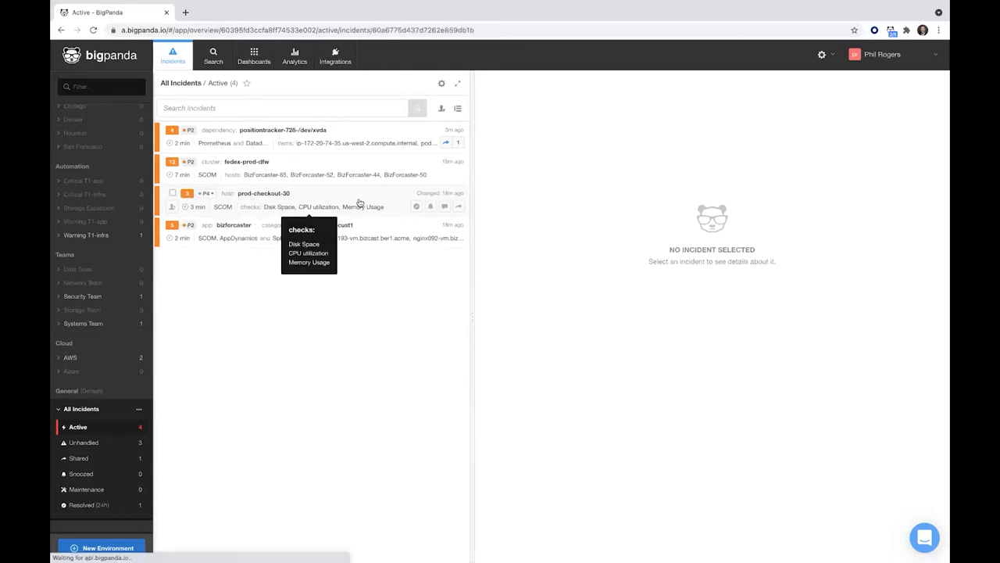
click(263, 193)
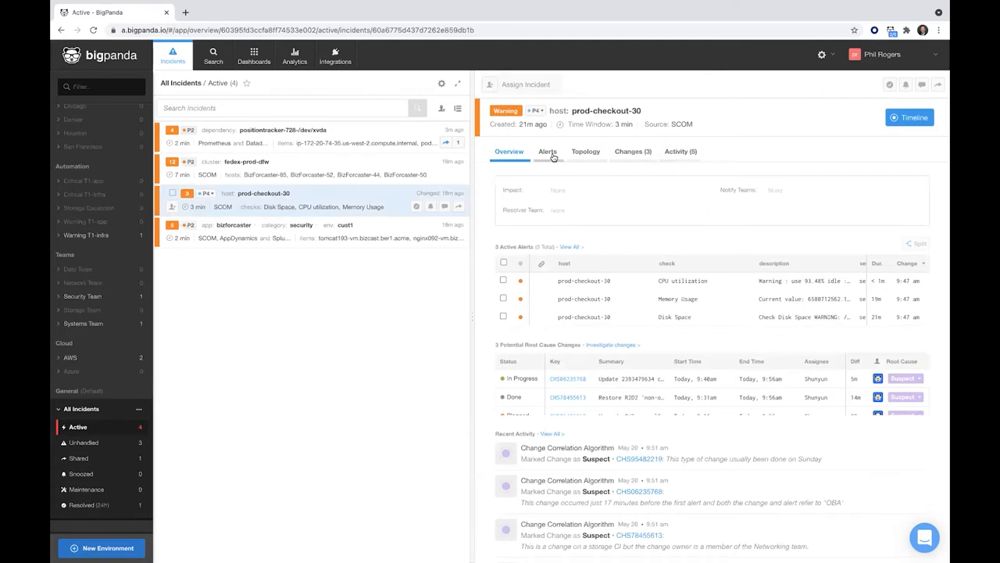
click(547, 152)
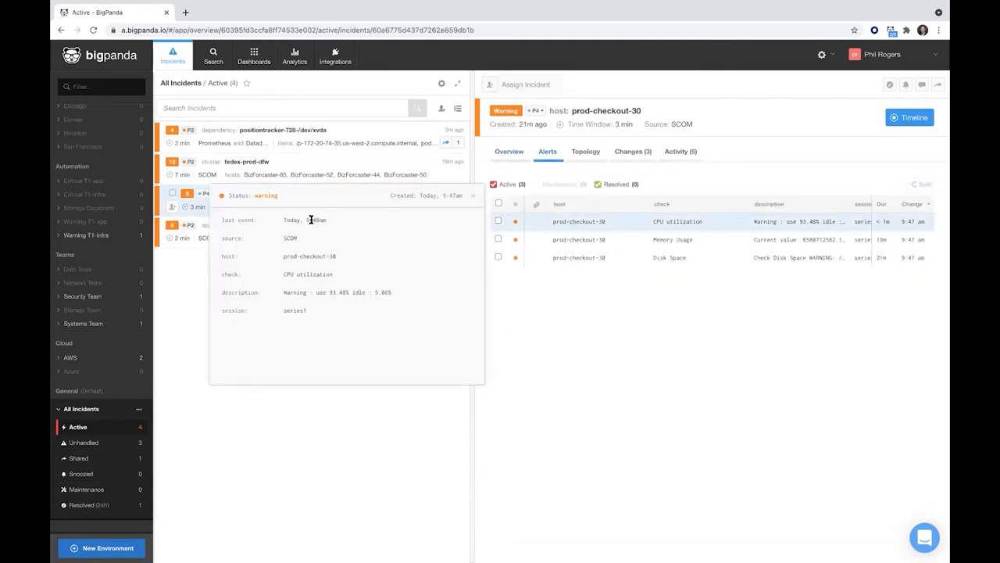
mouse_move(311, 220)
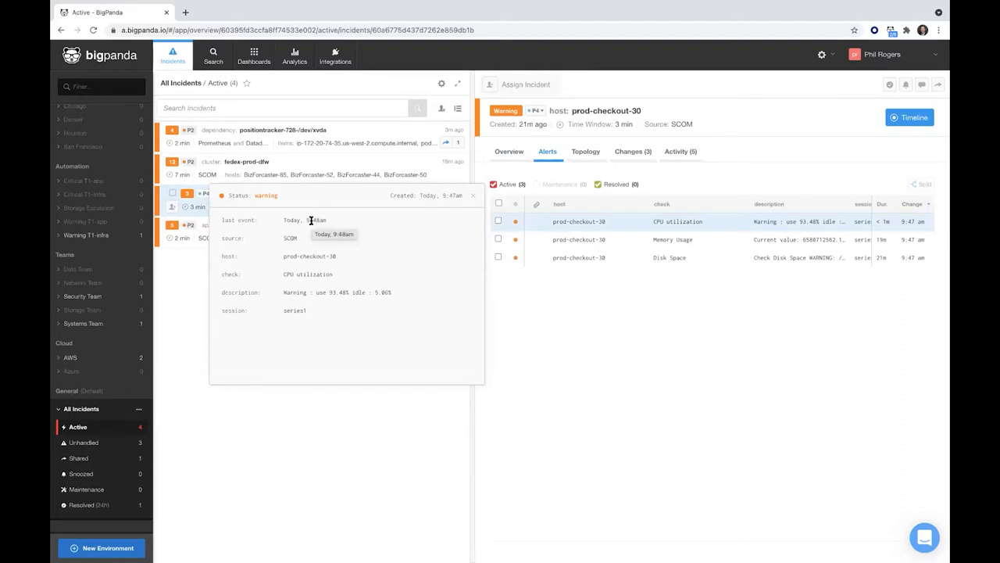
mouse_move(286, 239)
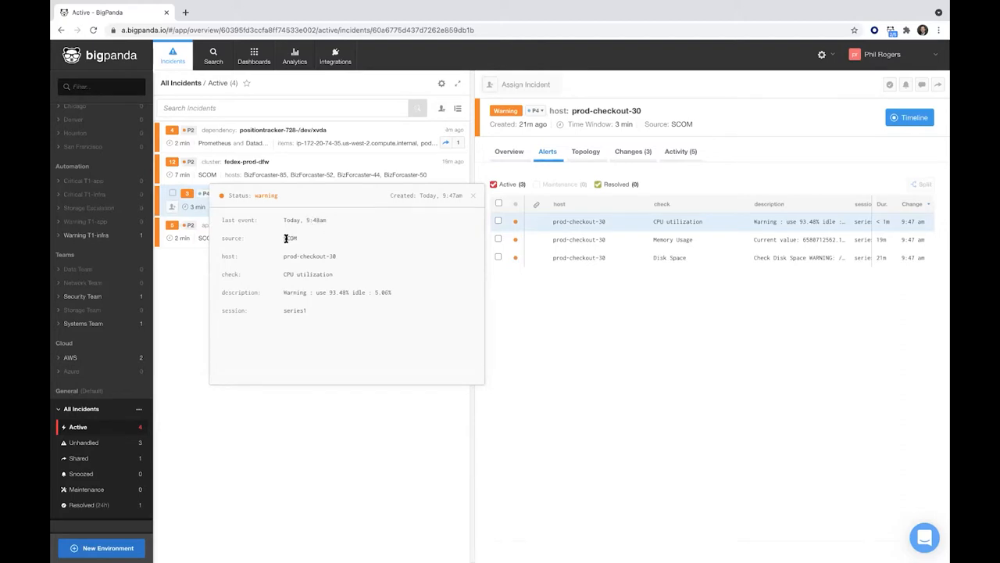
mouse_move(387, 257)
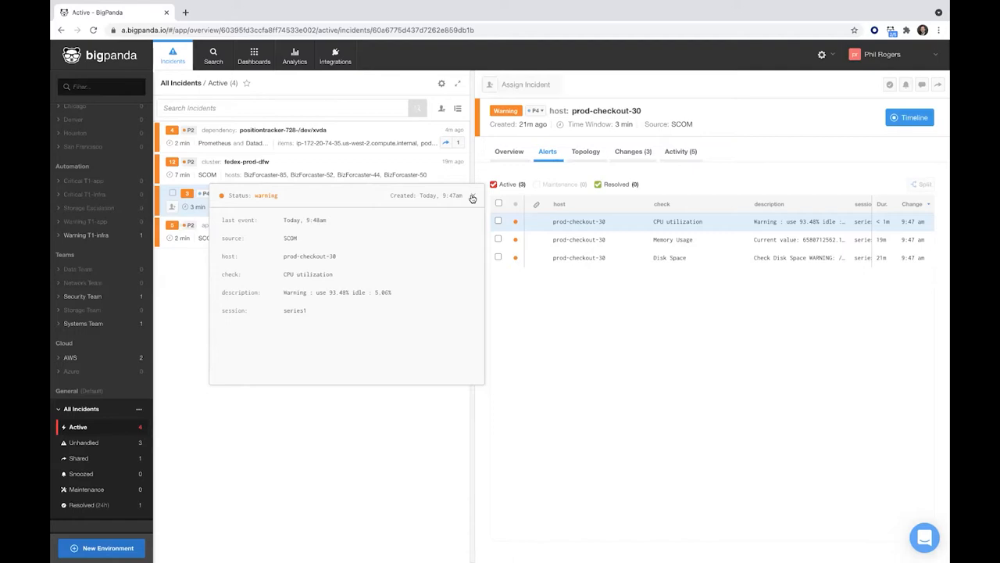
Close the CPU utilization alert popup and open the fedex-prod-dfw incident.
click(472, 196)
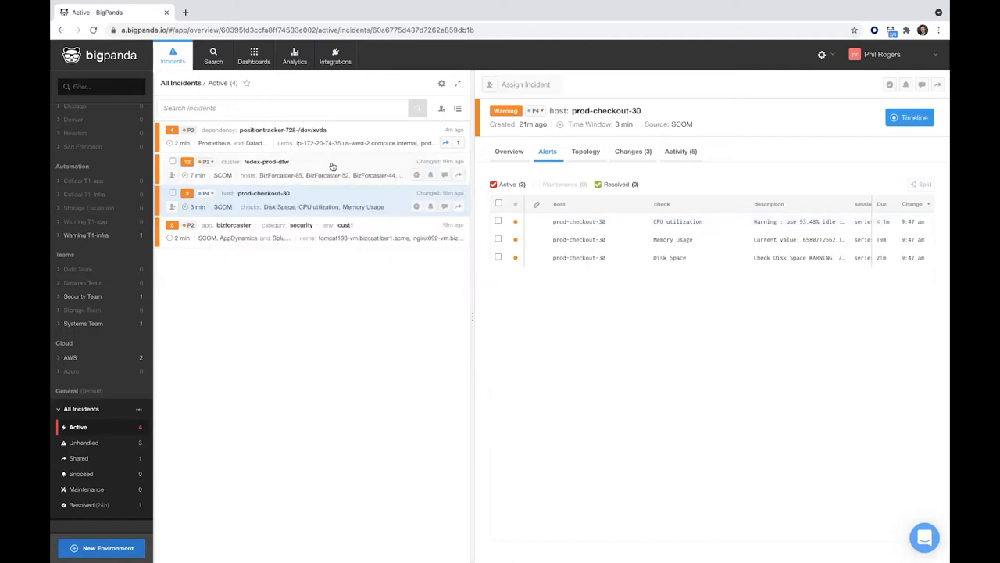
click(266, 162)
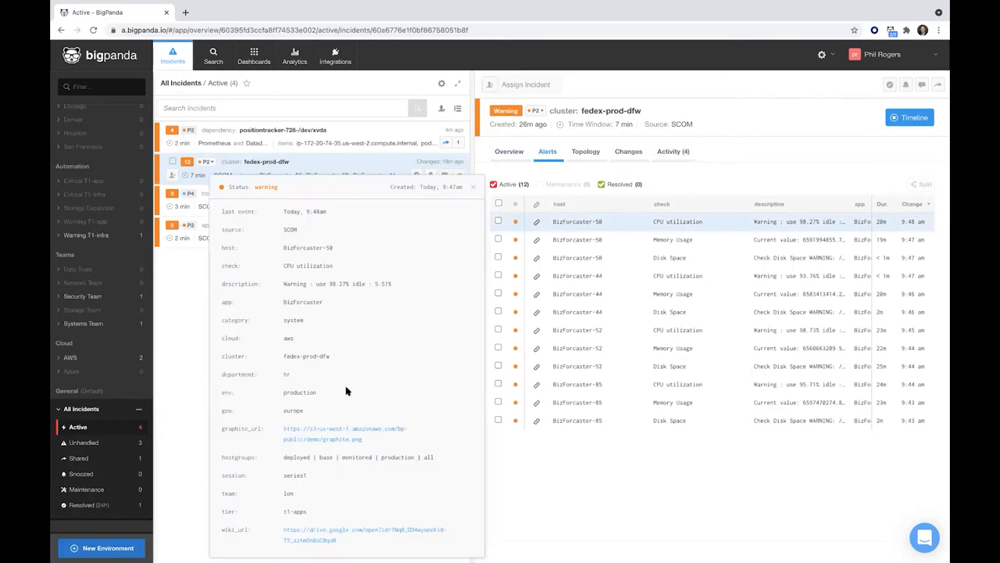
mouse_move(357, 404)
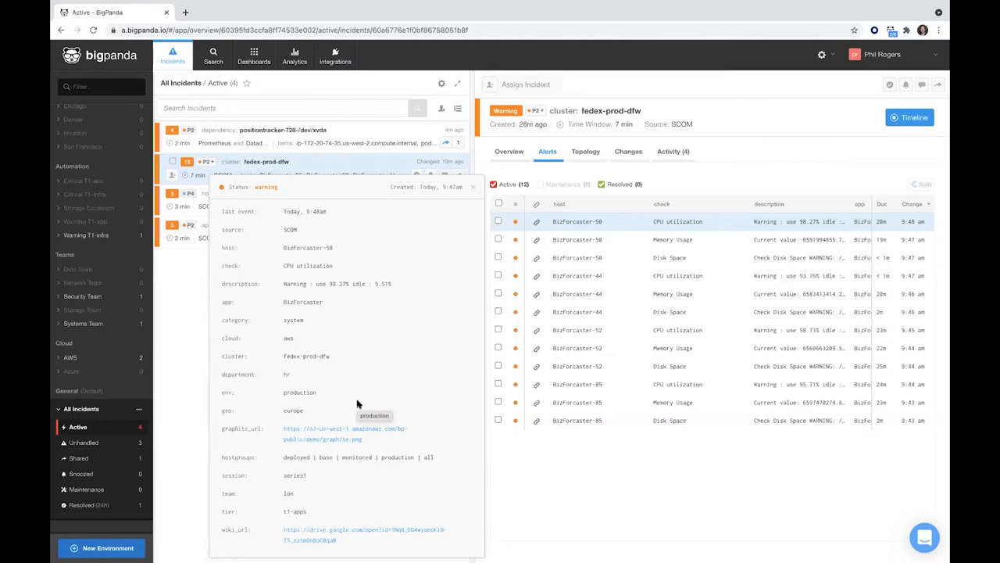
mouse_move(391, 289)
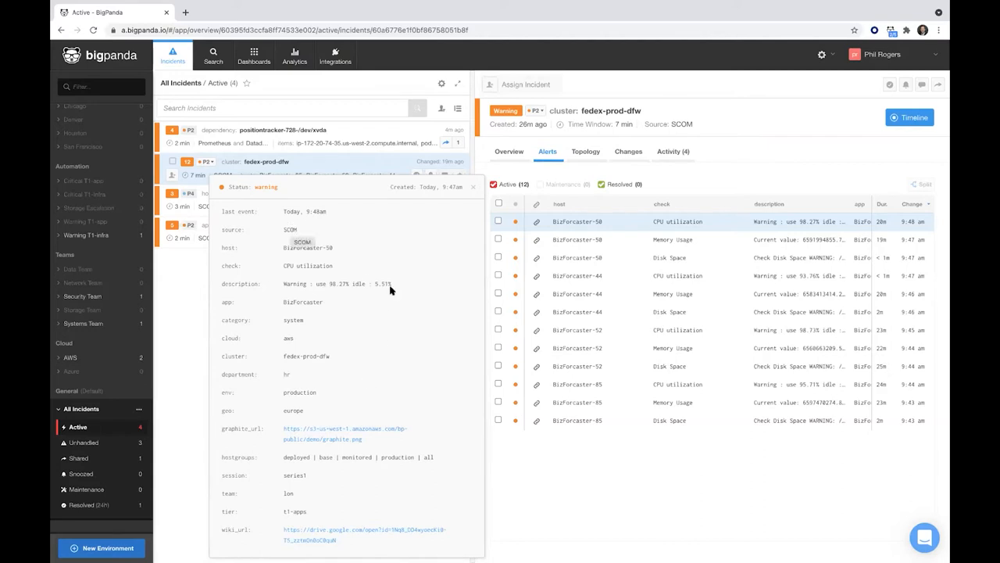
mouse_move(329, 375)
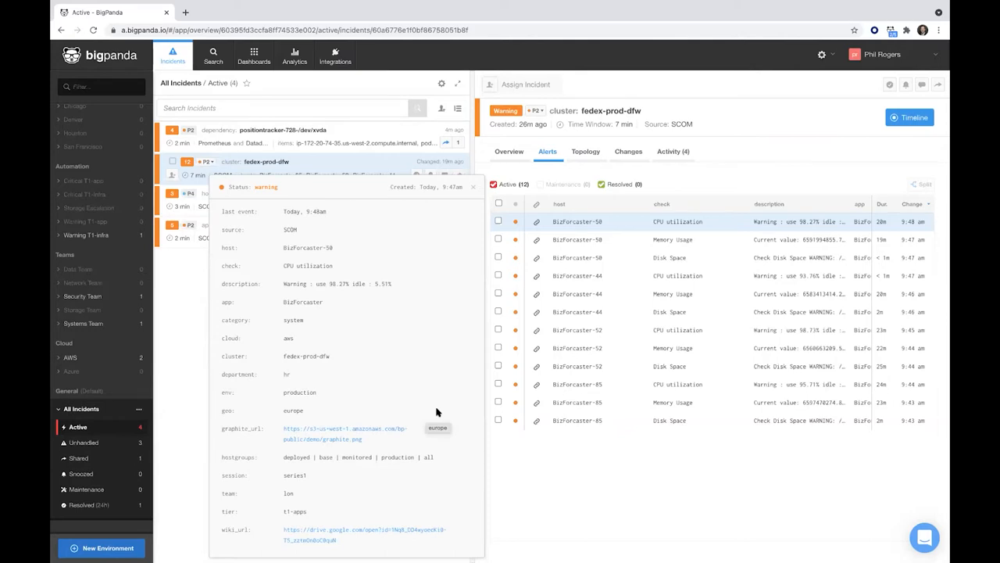
mouse_move(620, 281)
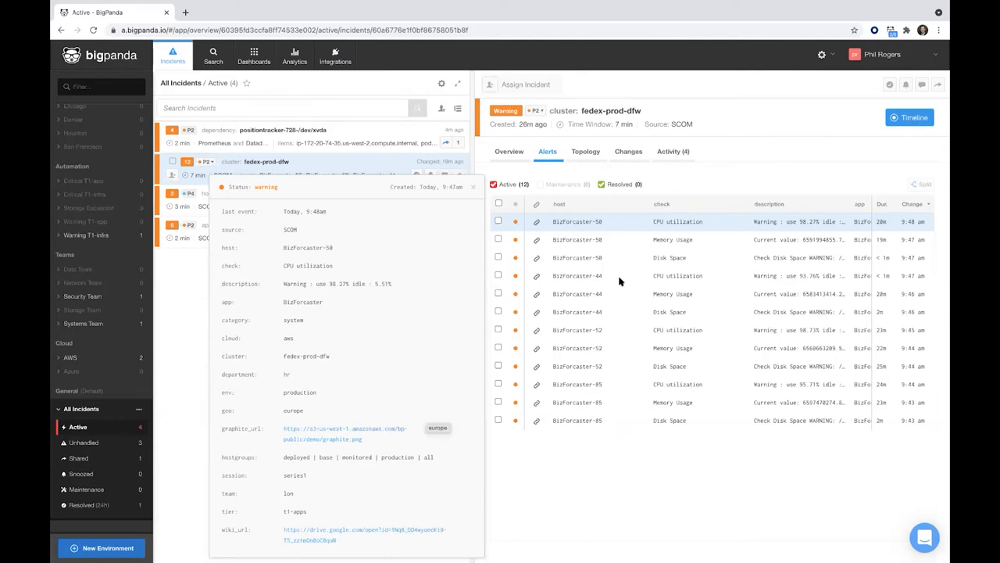
mouse_move(586, 110)
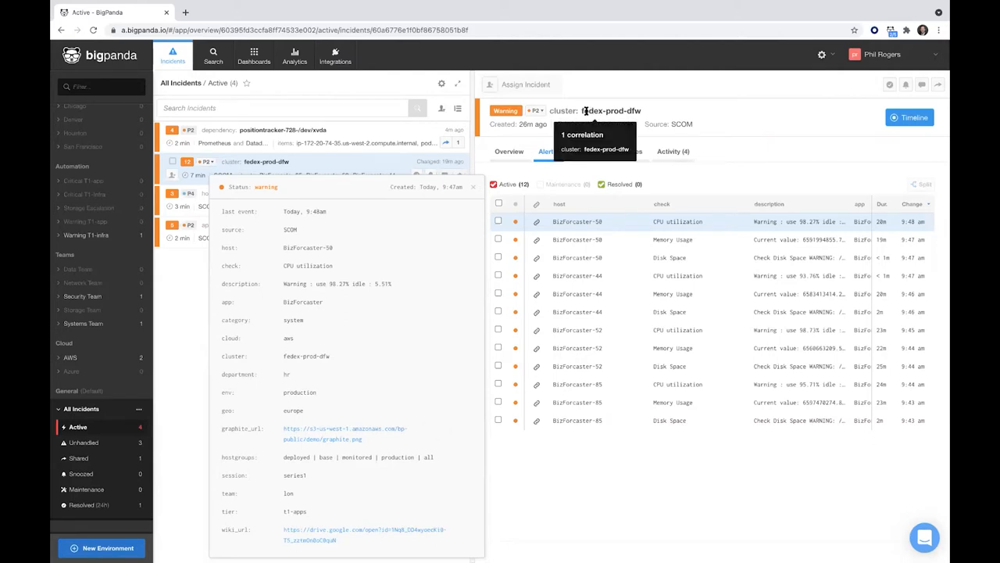
mouse_move(658, 112)
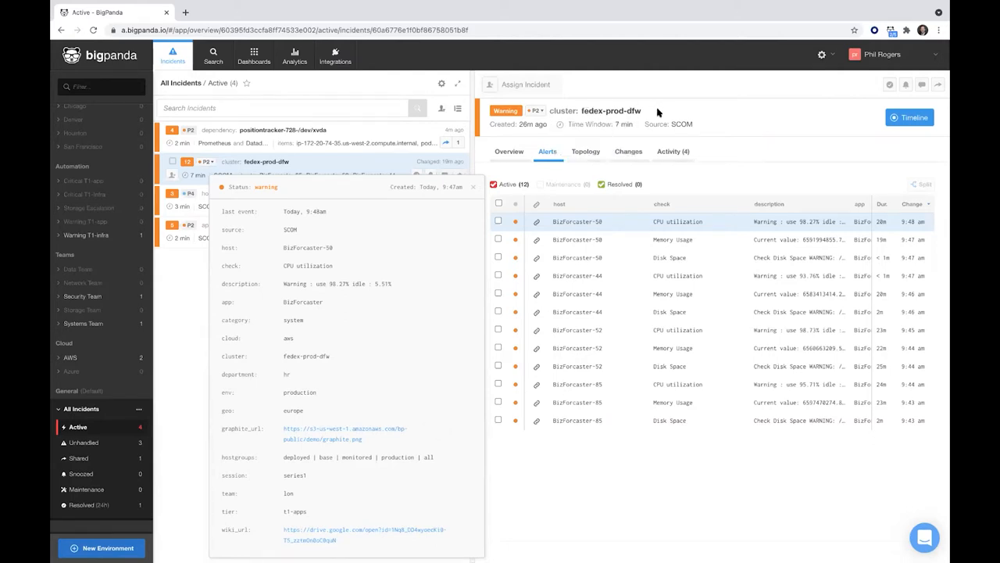